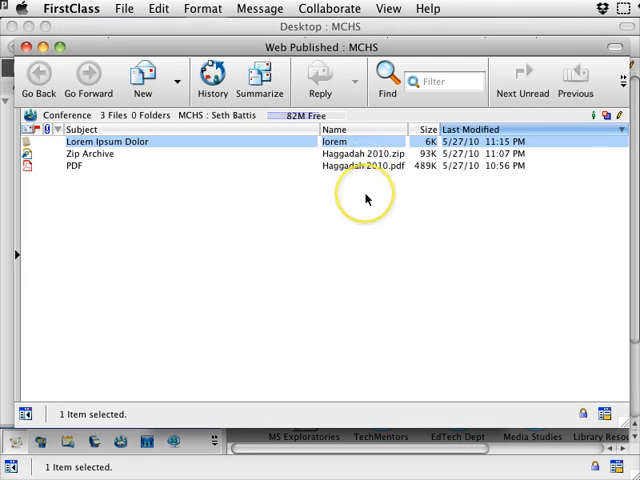
pyautogui.moveTo(340, 142)
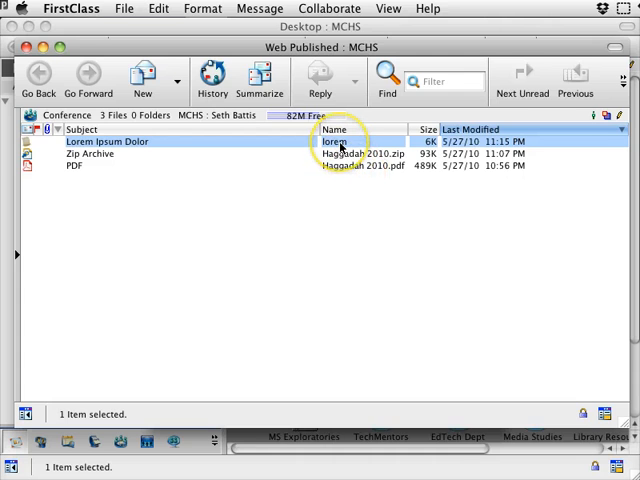
# Open the Lorem Ipsum Dolor document from the Web Published folder for editing.
pyautogui.doubleClick(108, 140)
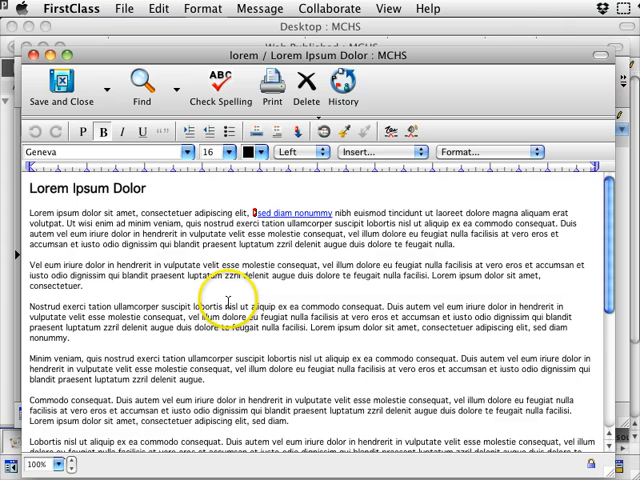
pyautogui.moveTo(288, 284)
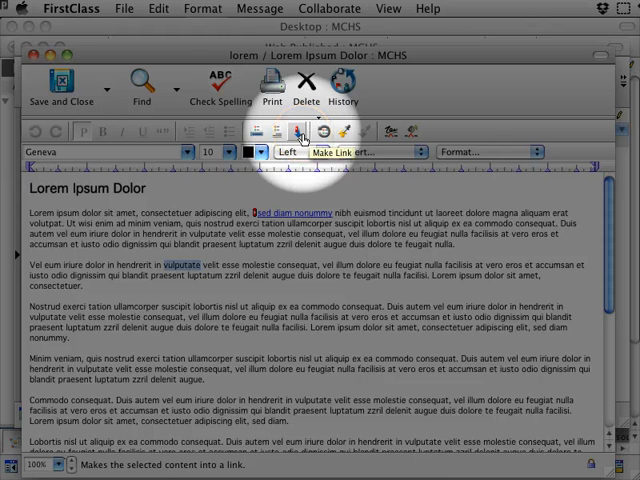
# Start a Make Link on the highlighted word adipiscing in the second paragraph.
pyautogui.click(354, 152)
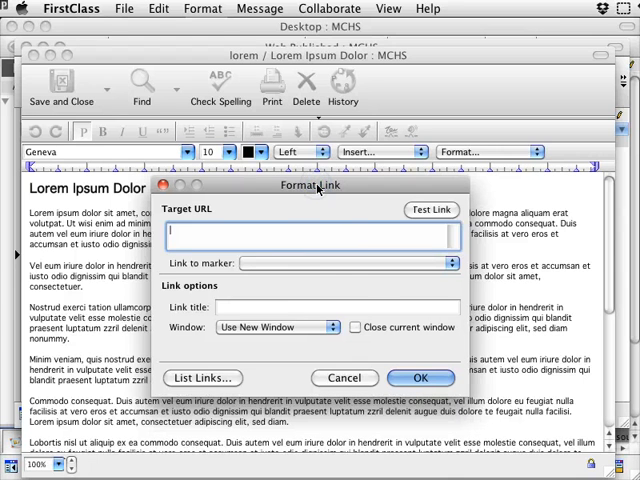
pyautogui.moveTo(356, 302)
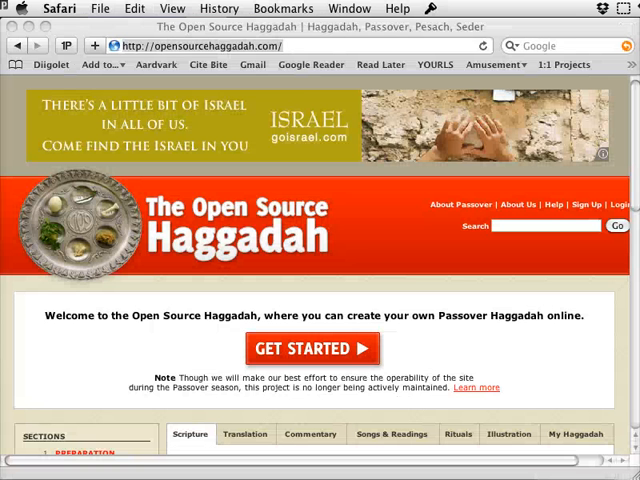
pyautogui.click(300, 46)
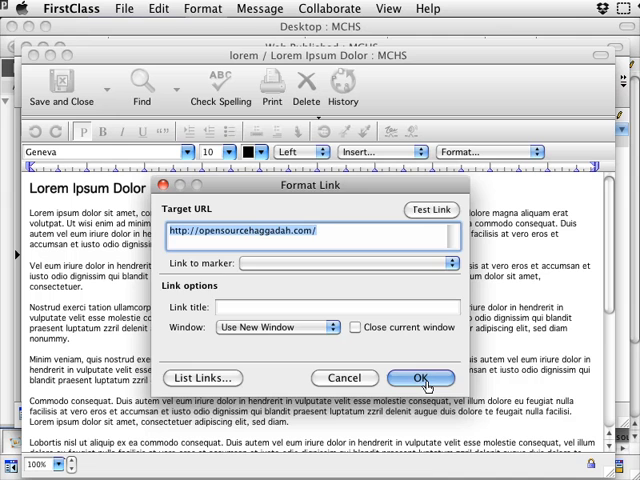
pyautogui.click(420, 378)
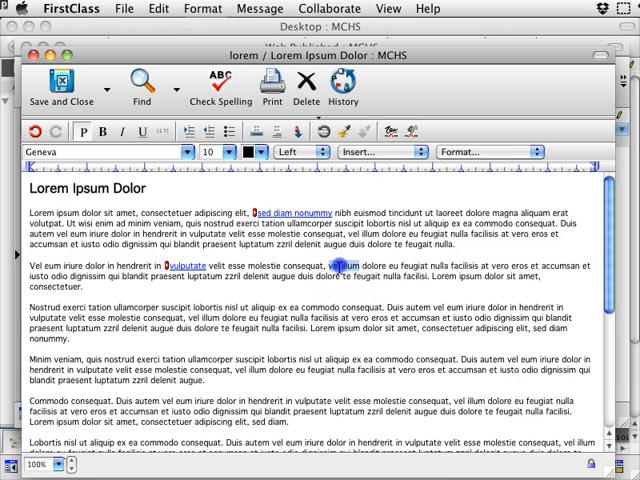
pyautogui.click(292, 132)
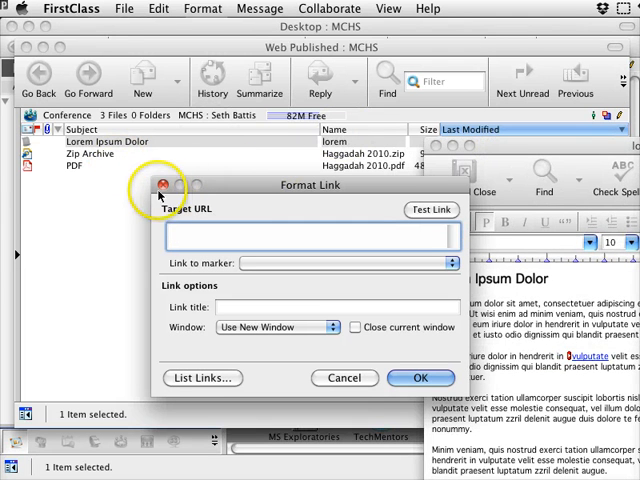
pyautogui.moveTo(80, 170)
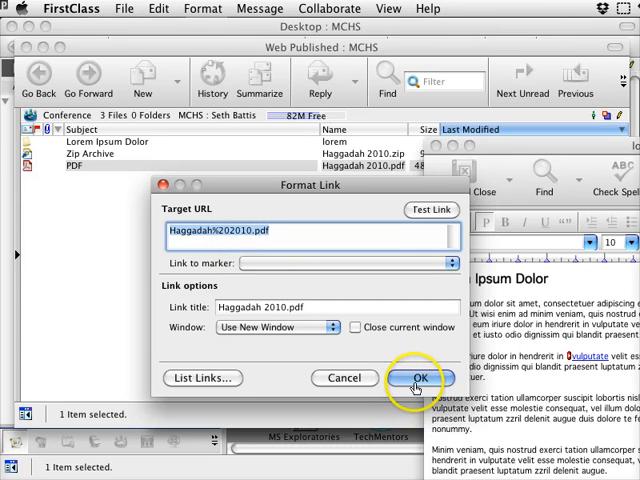
# Confirm the second-paragraph word's link to Haggadah 2010.pdf in the published folder.
pyautogui.click(416, 378)
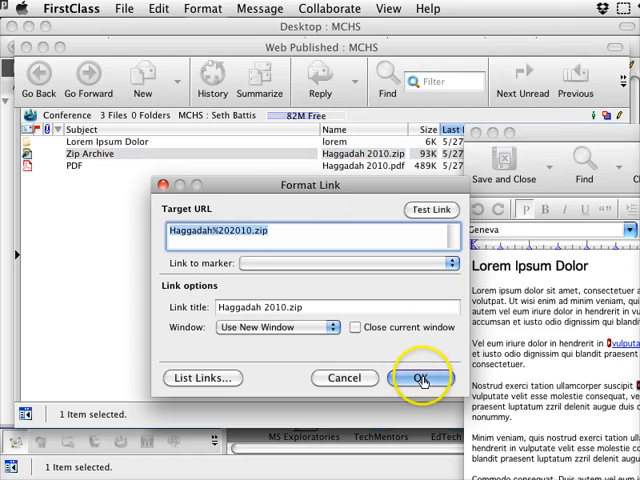
# Confirm another word's link to the Haggadah 2010.zip archive.
pyautogui.click(424, 378)
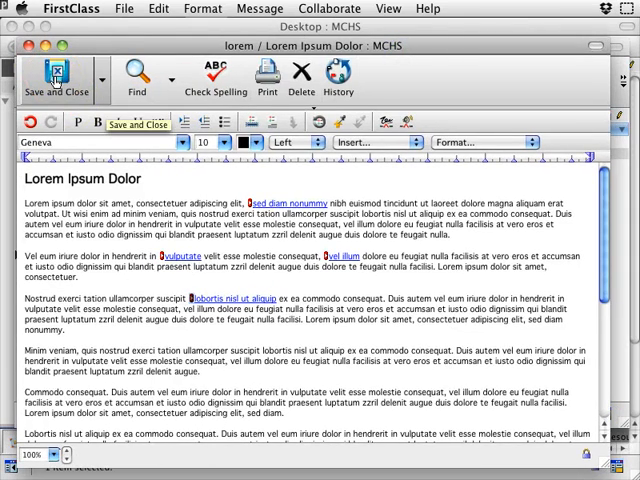
# Save and close the document, then load the published Lorem Ipsum Dolor page from the teacher folder in Safari.
pyautogui.click(56, 76)
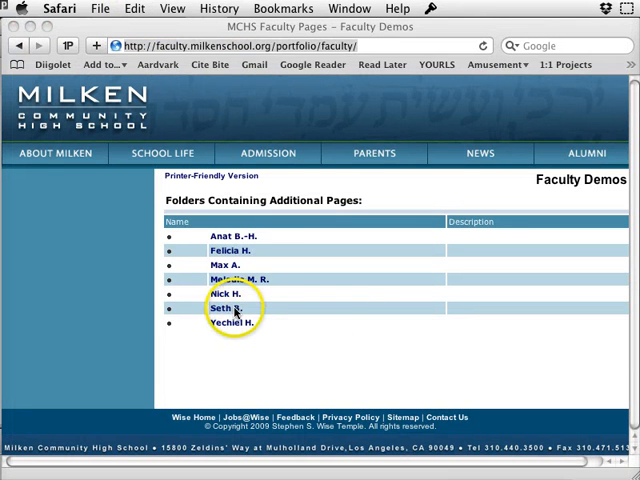
pyautogui.click(224, 308)
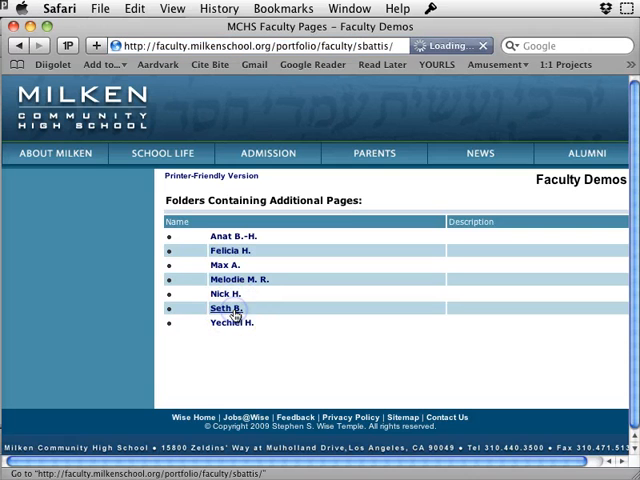
pyautogui.click(224, 308)
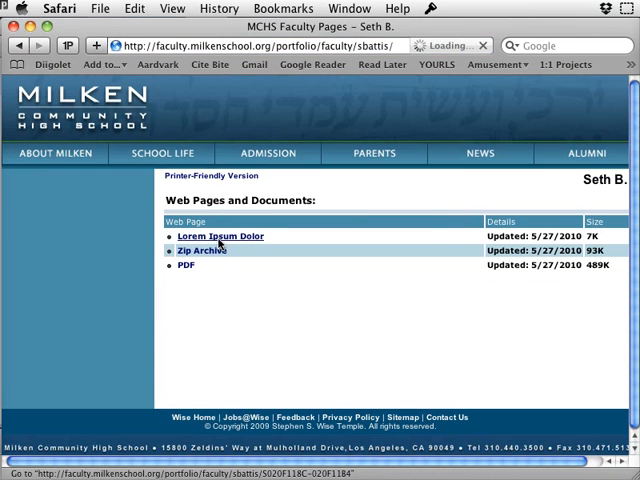
pyautogui.click(220, 236)
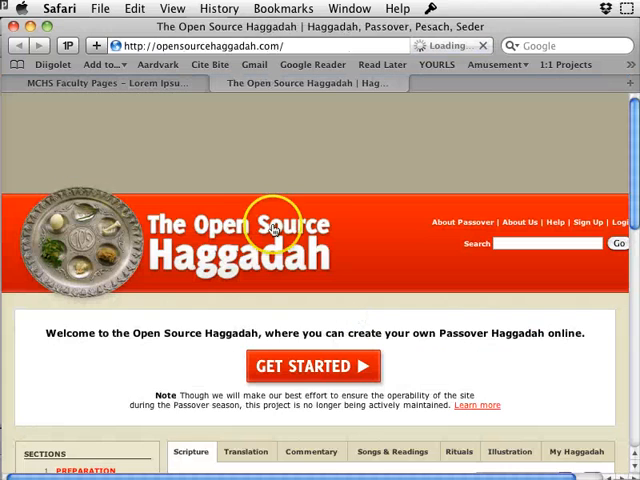
# Follow the page's PDF link to Haggadah 2010.pdf in a new tab and return to the page.
pyautogui.click(104, 84)
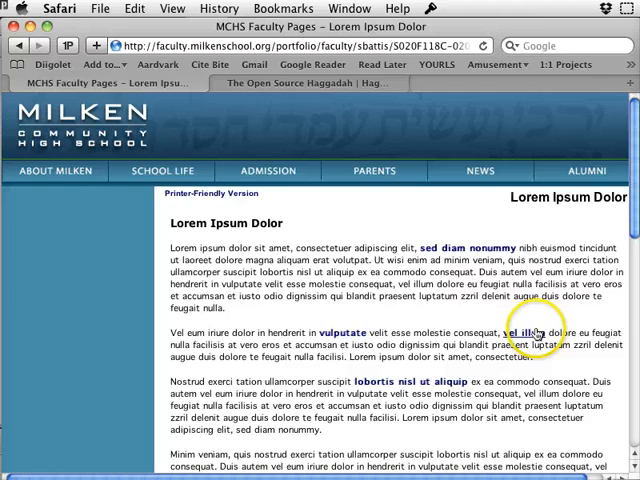
pyautogui.click(520, 334)
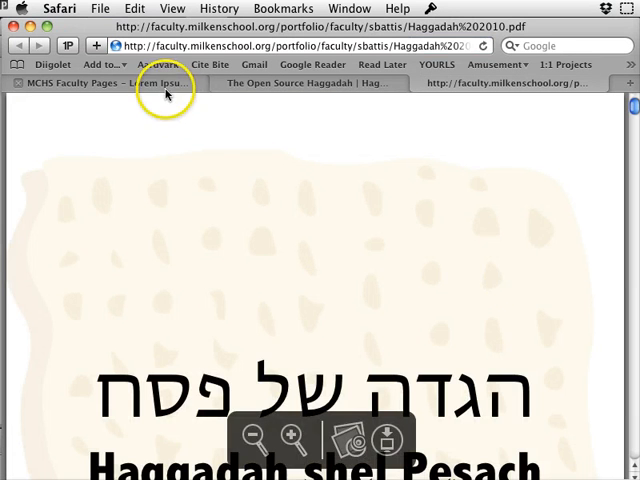
pyautogui.click(96, 84)
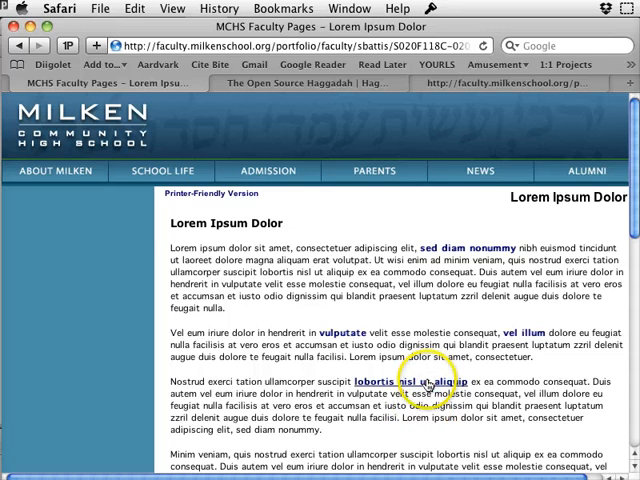